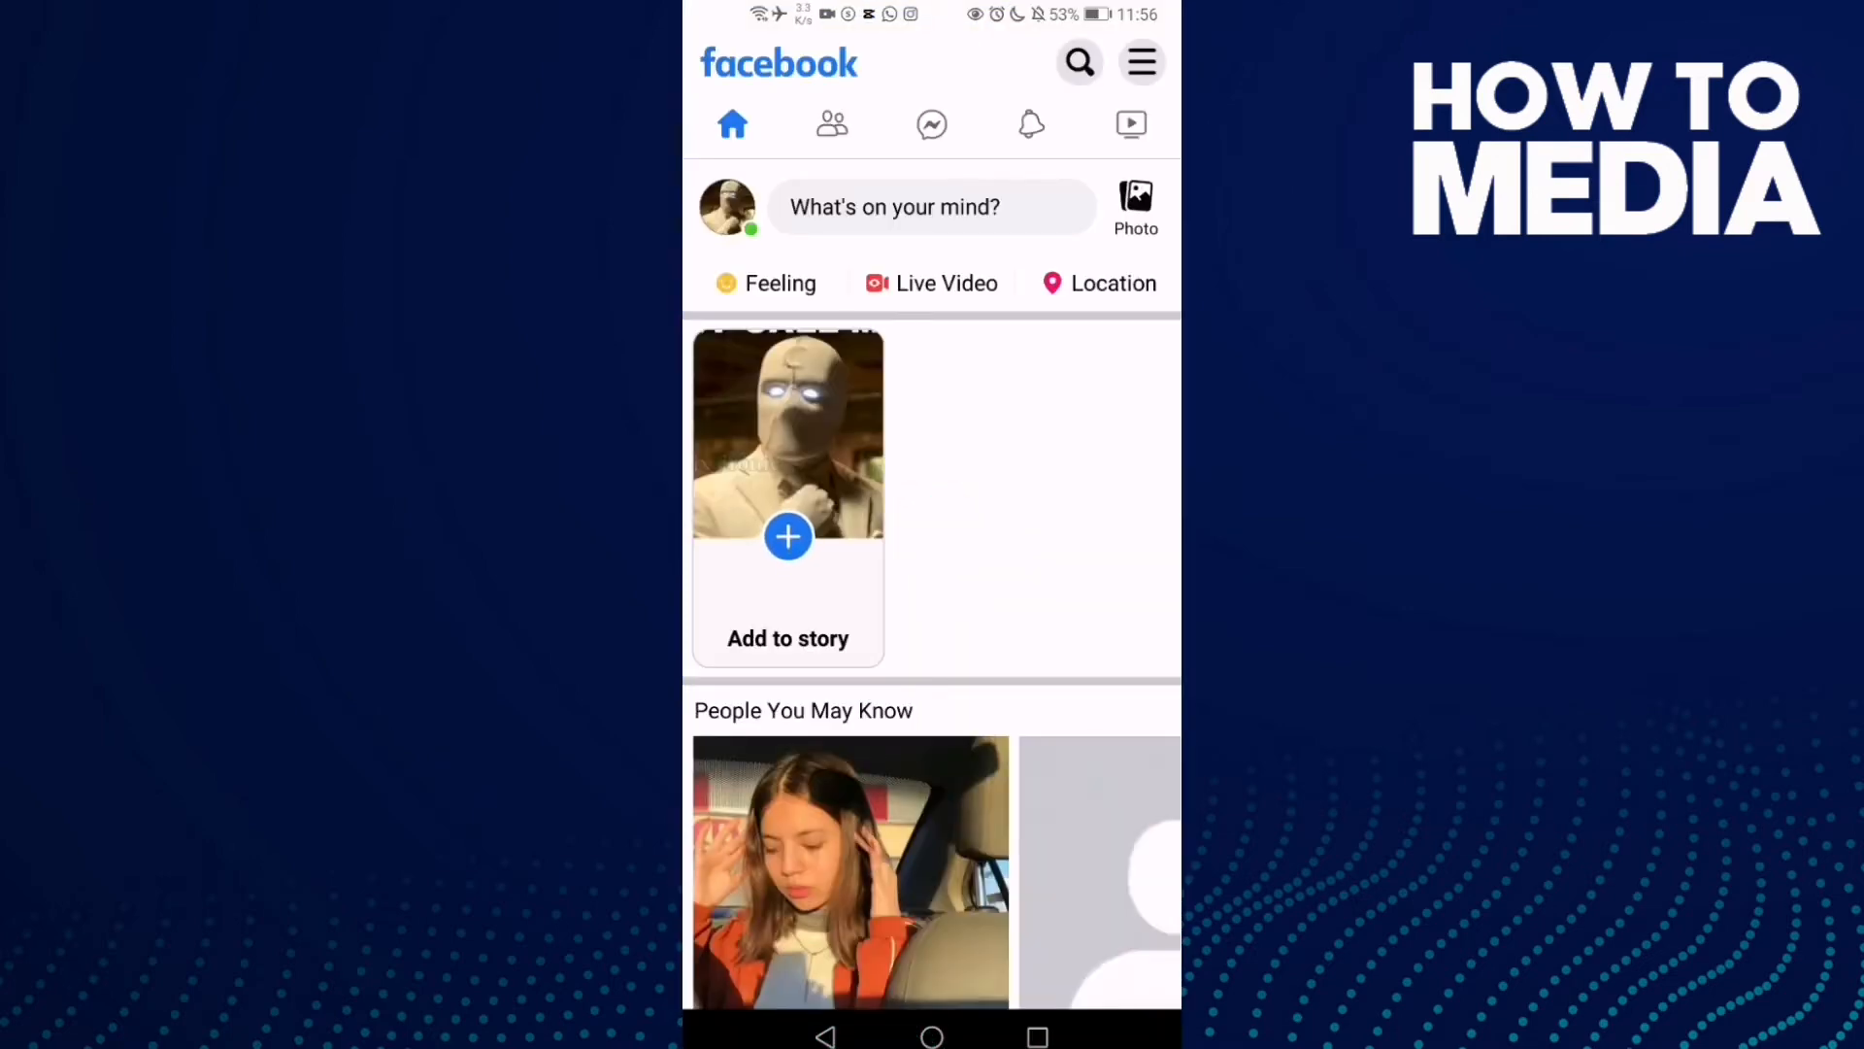
Reach the Saved section from the main menu and show its Collections list.
left_click(1138, 62)
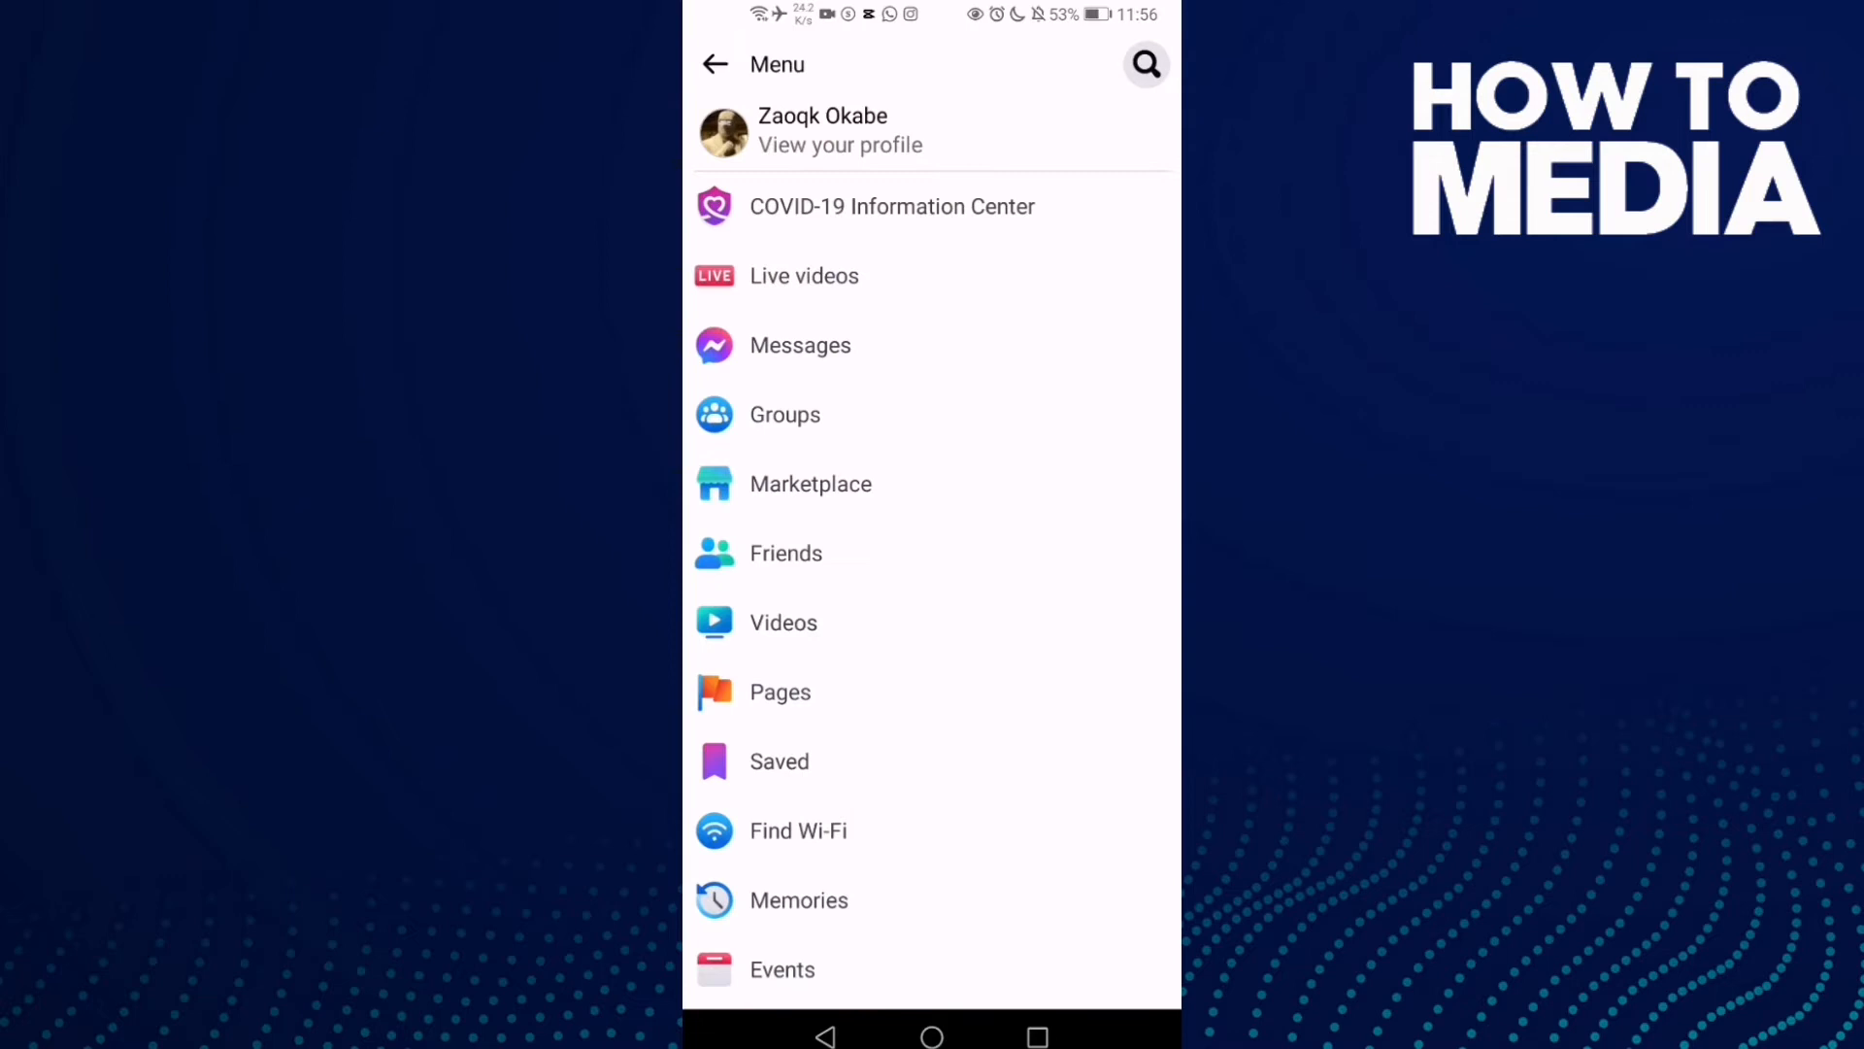
left_click(715, 65)
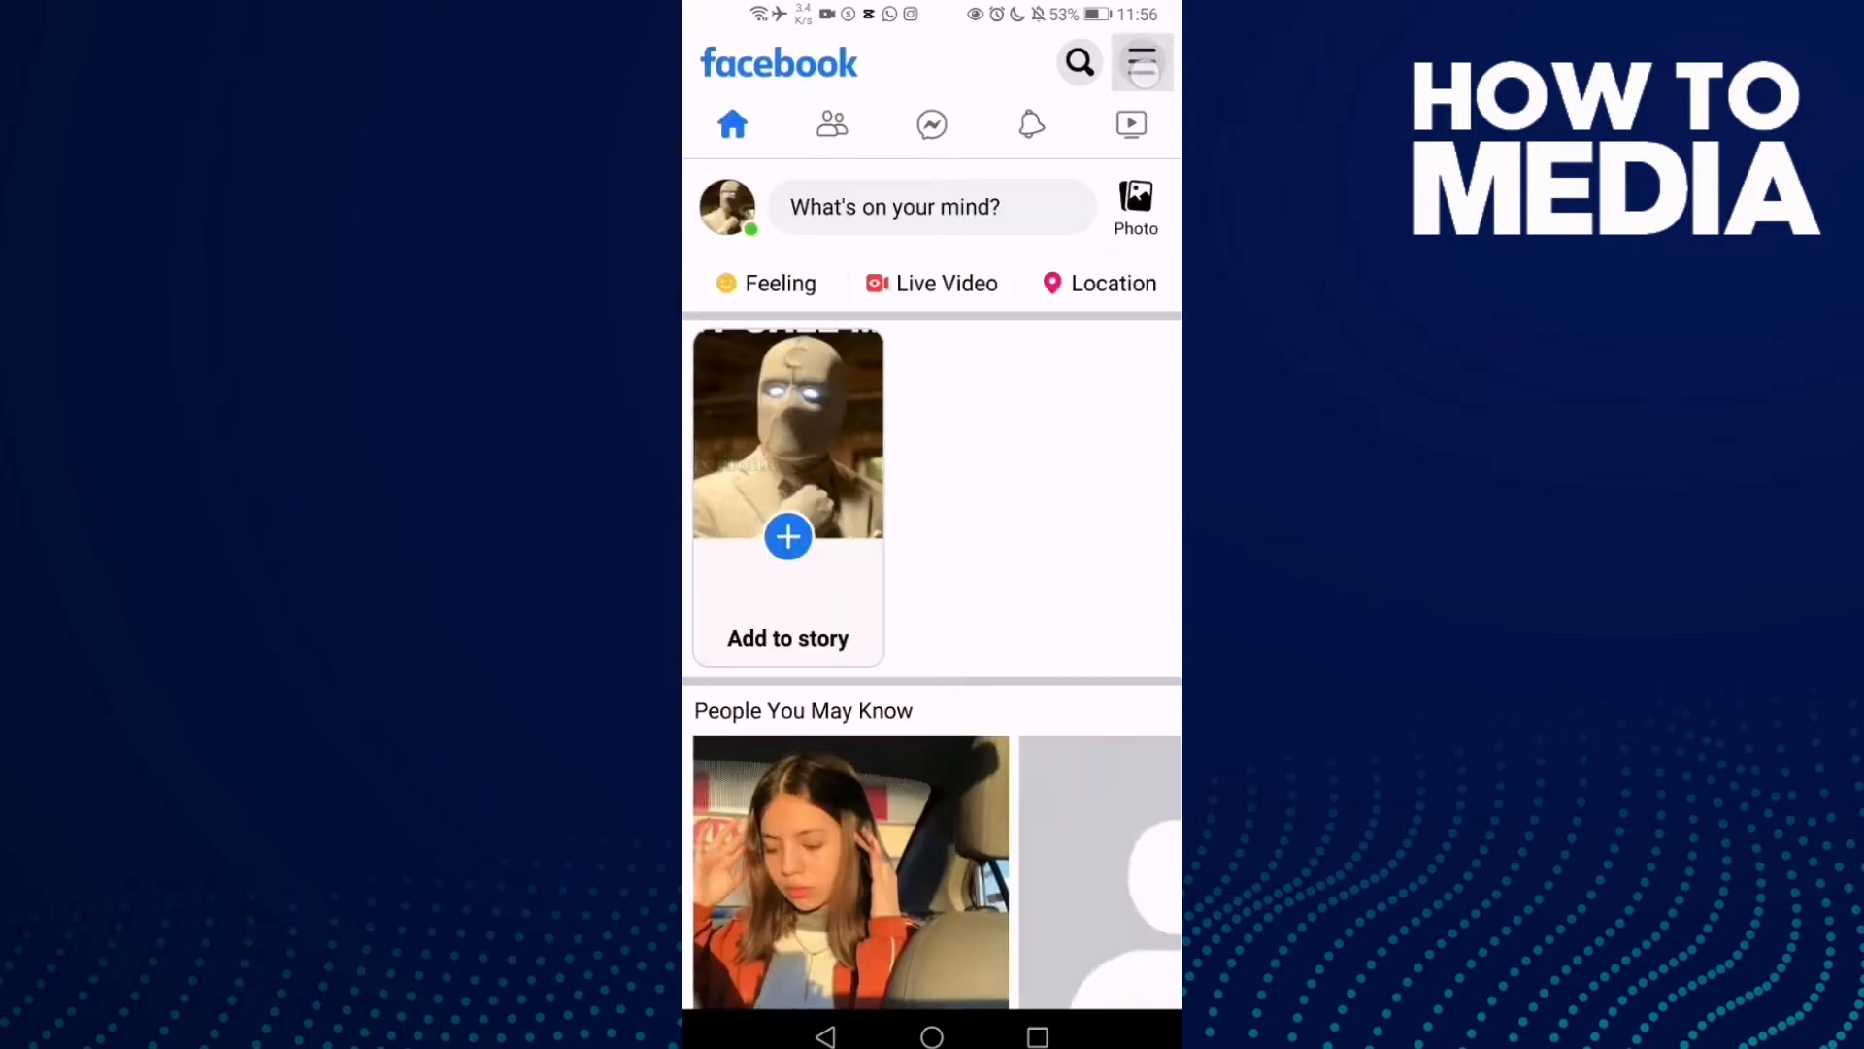
left_click(1139, 62)
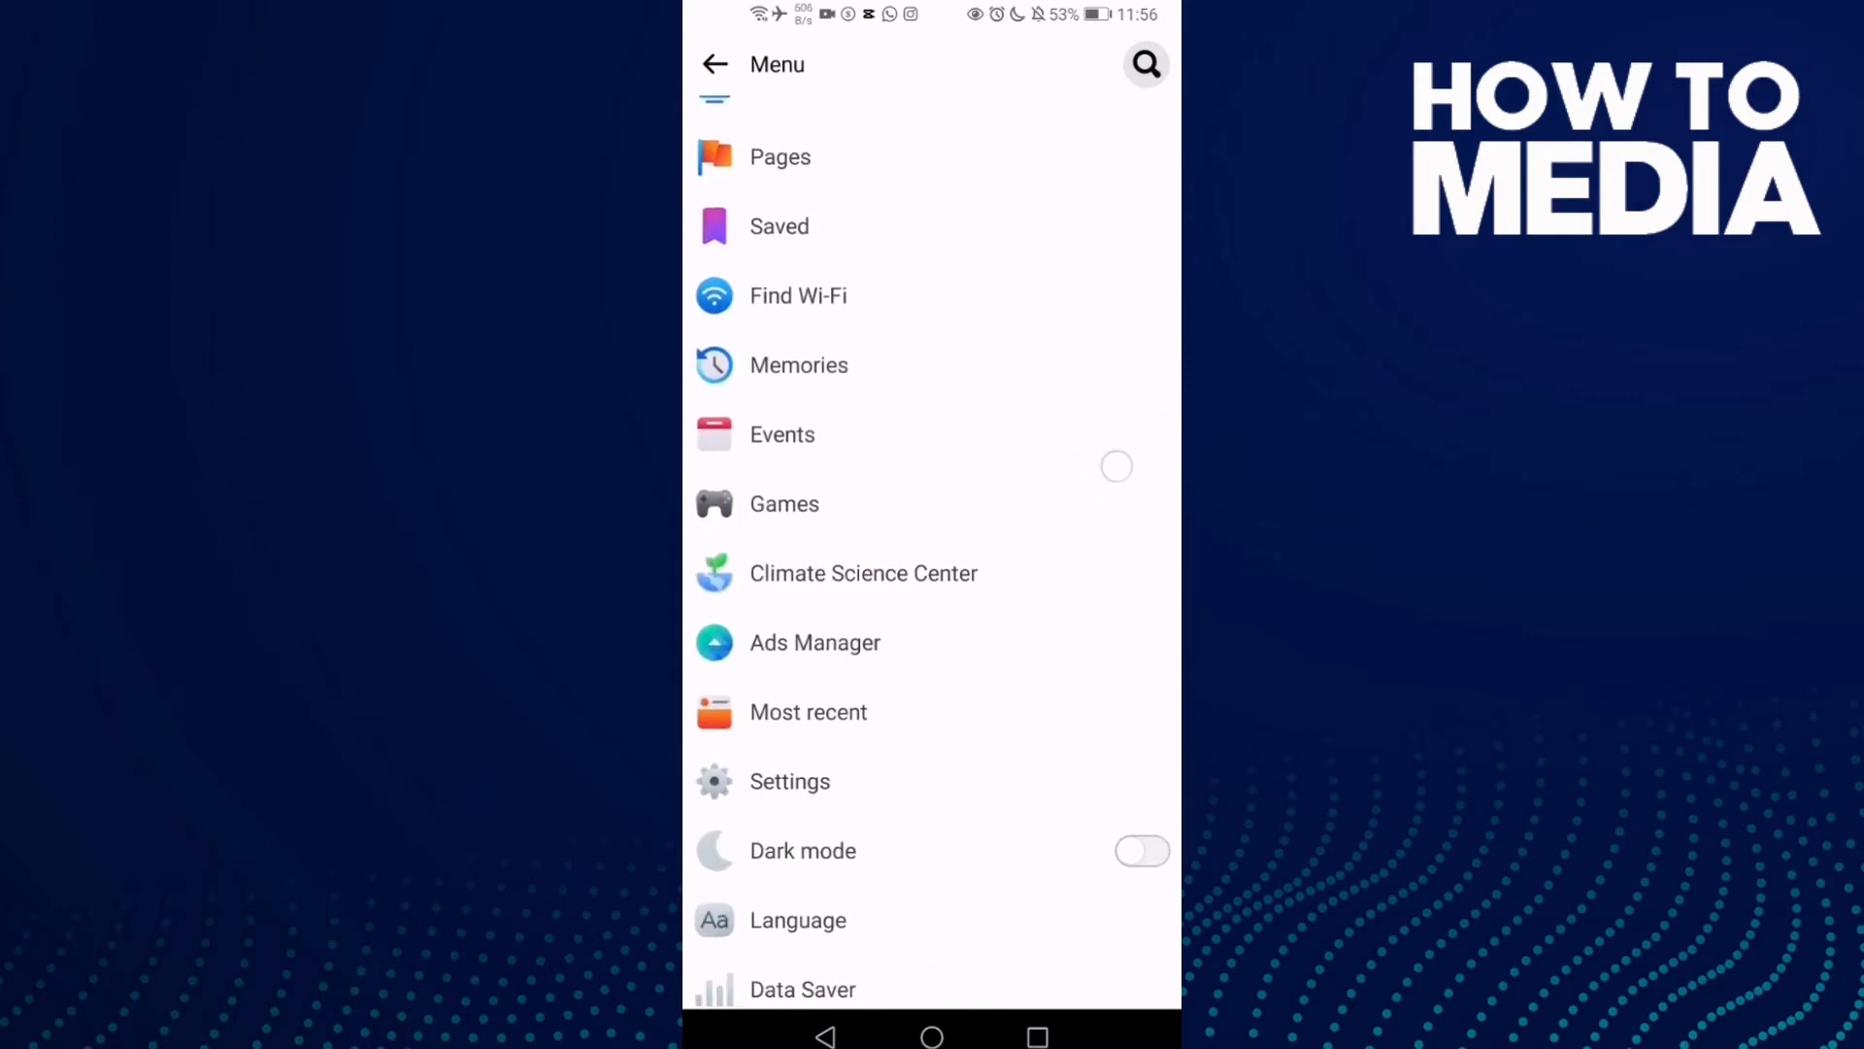
scroll("down", 3)
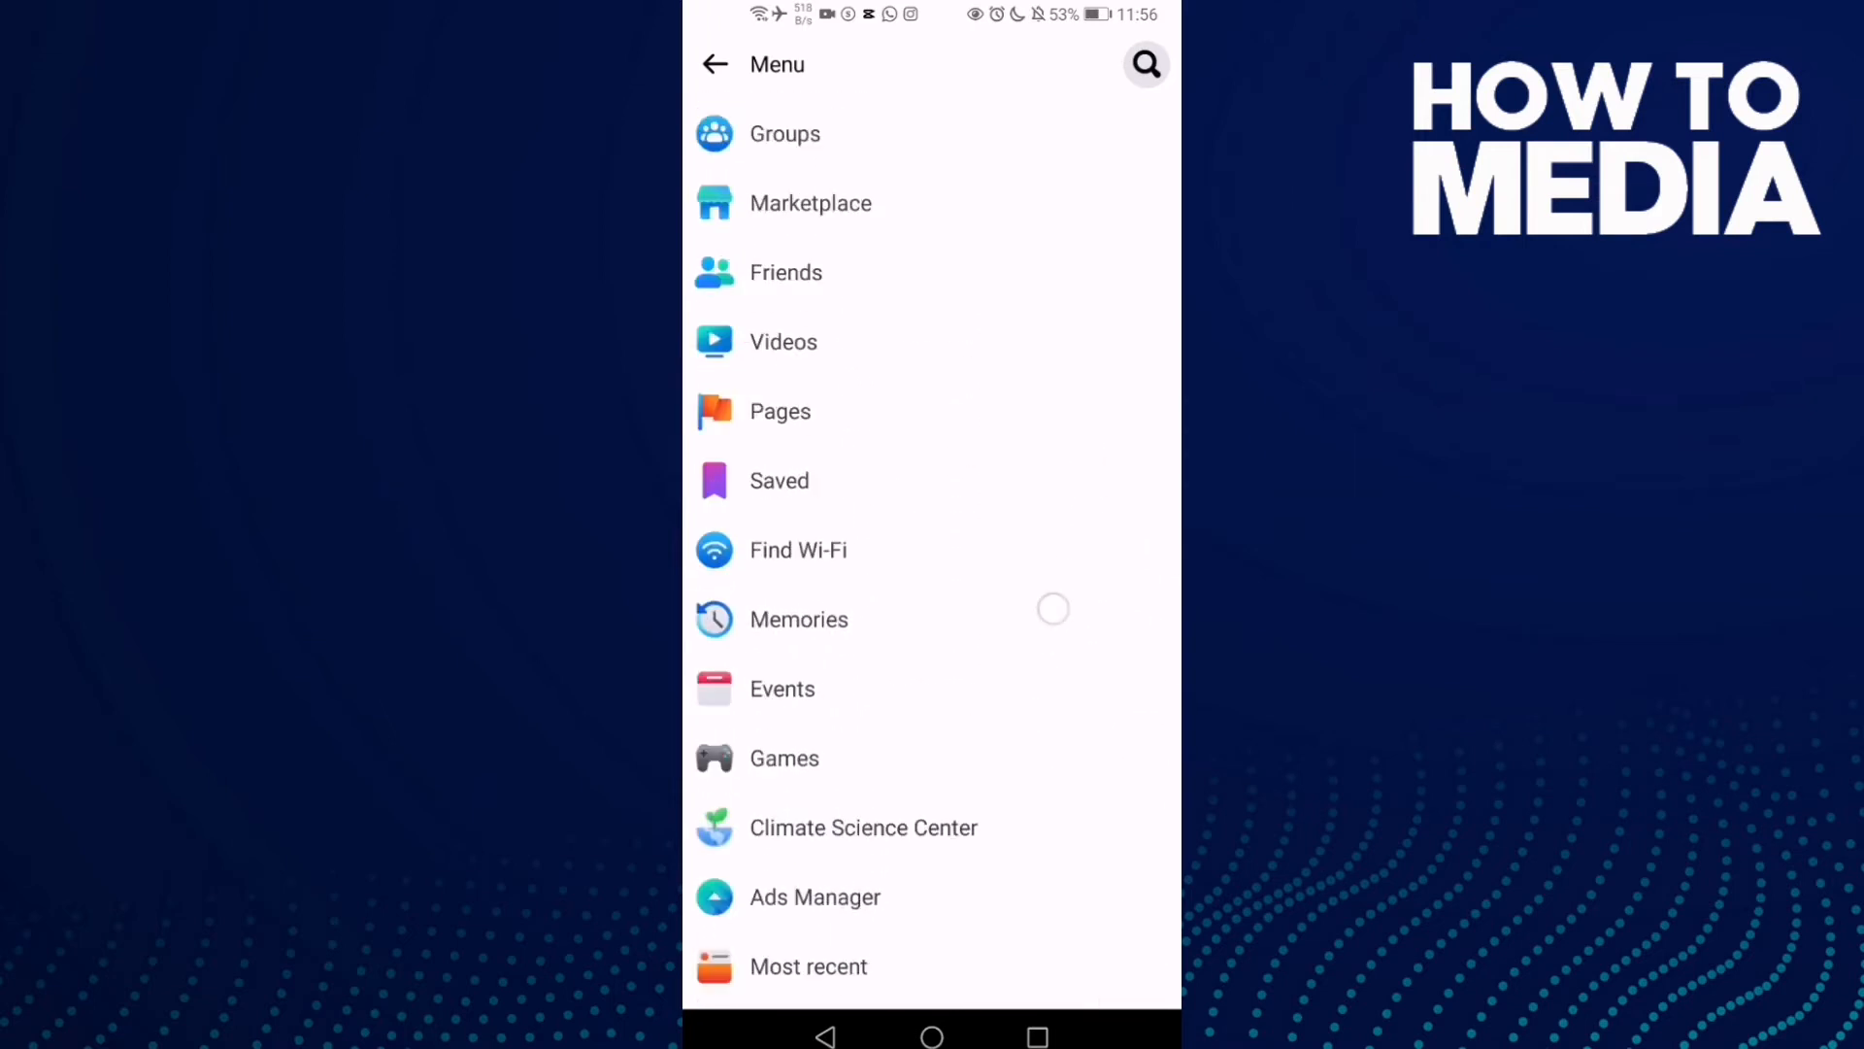
scroll("down", 3)
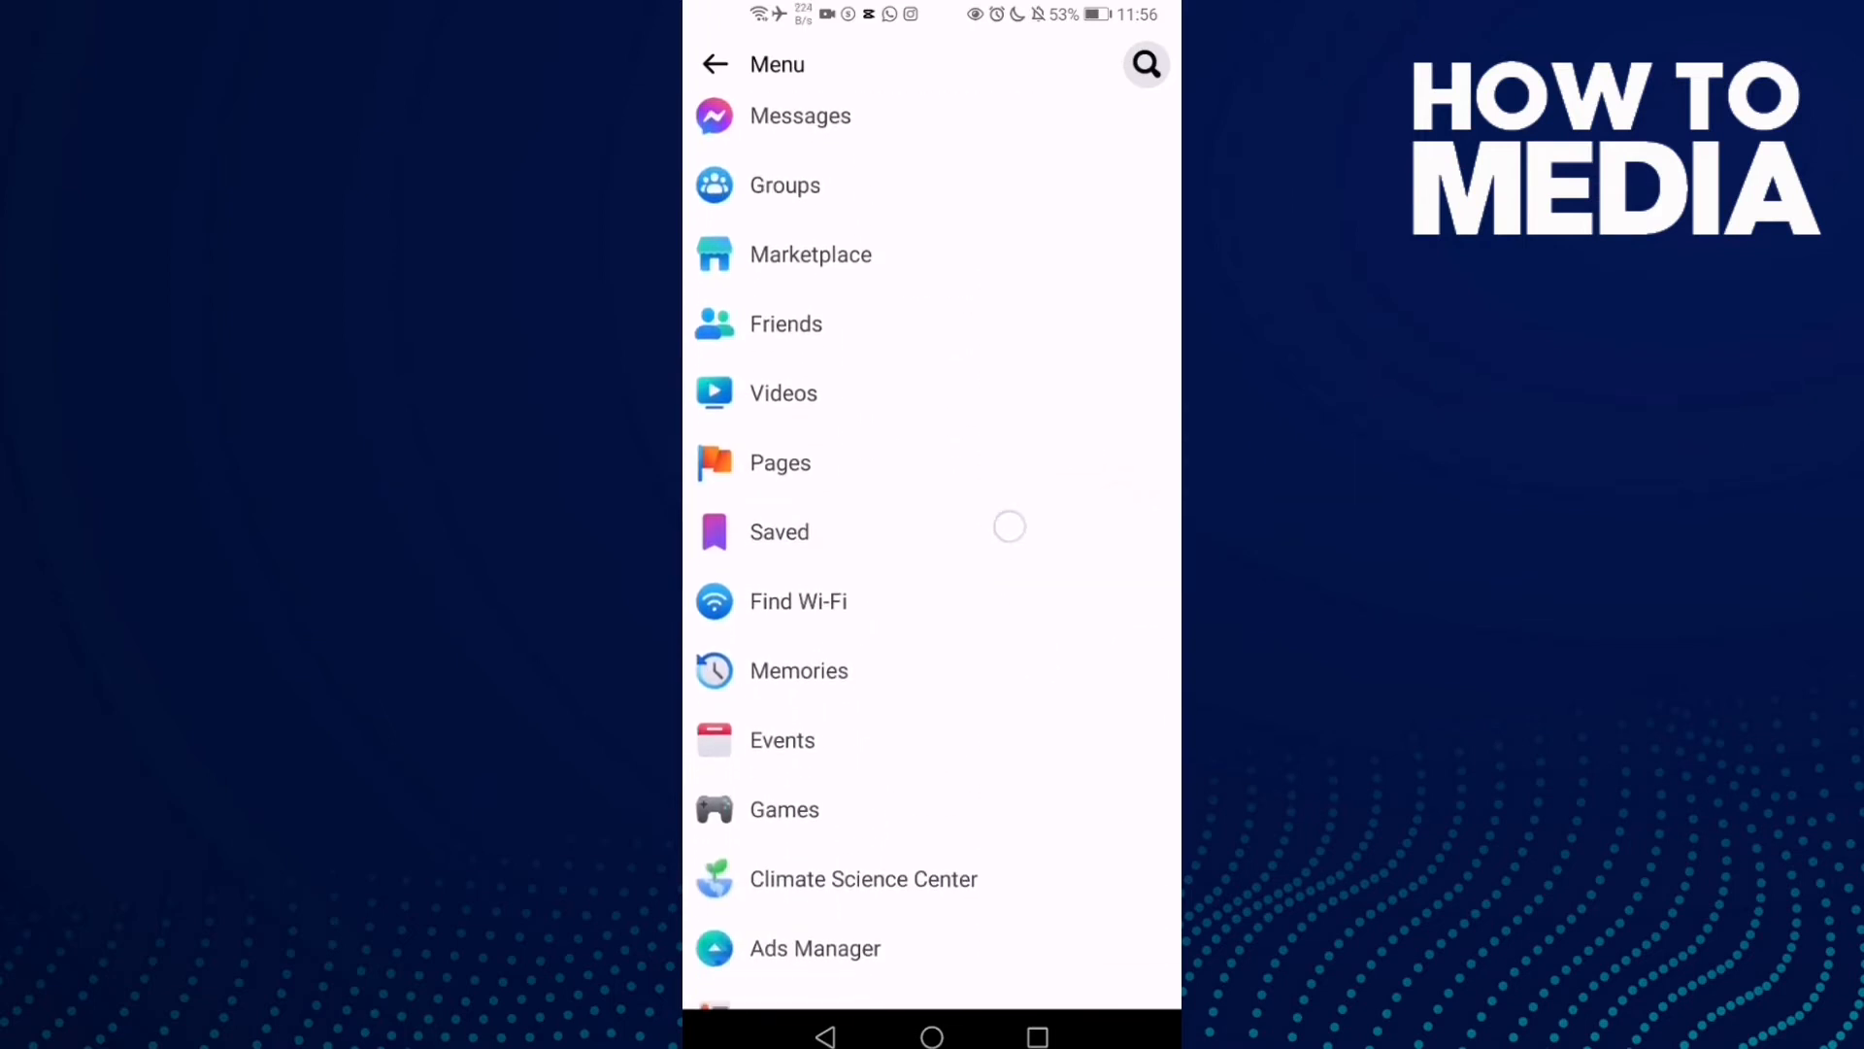
left_click(779, 532)
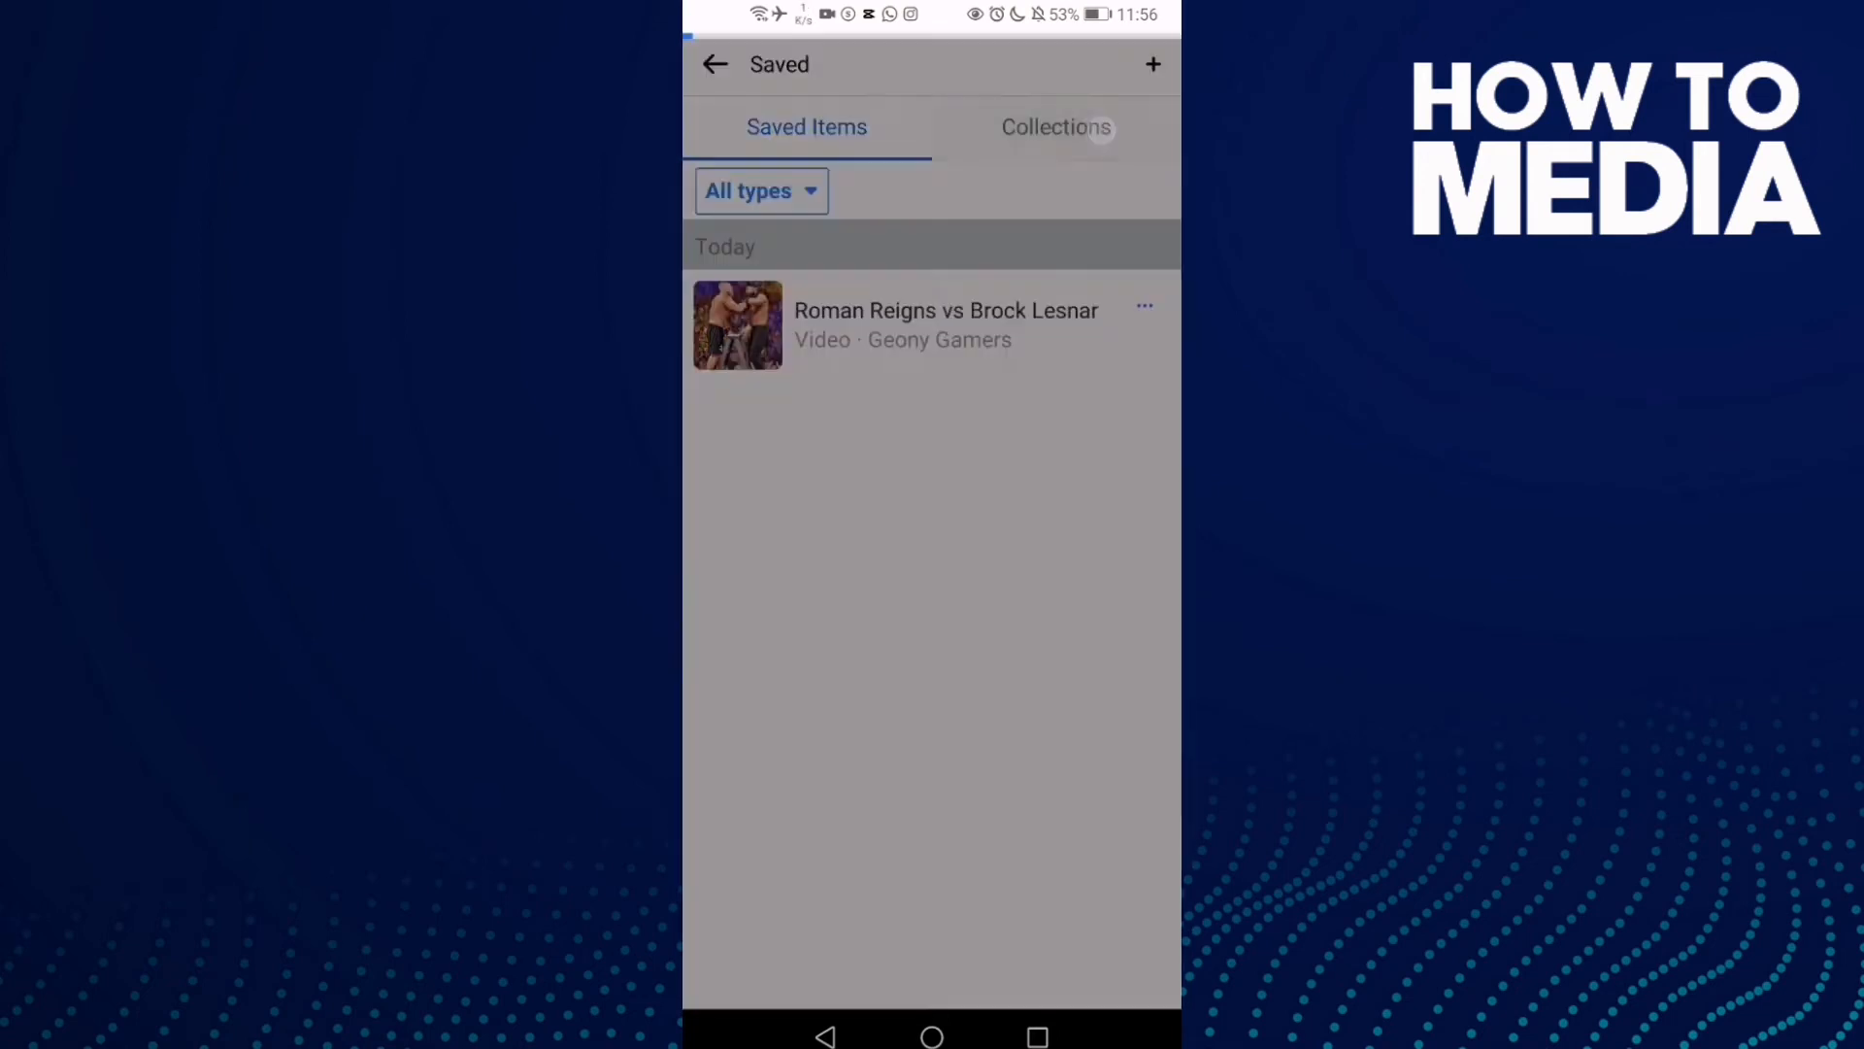
left_click(1055, 127)
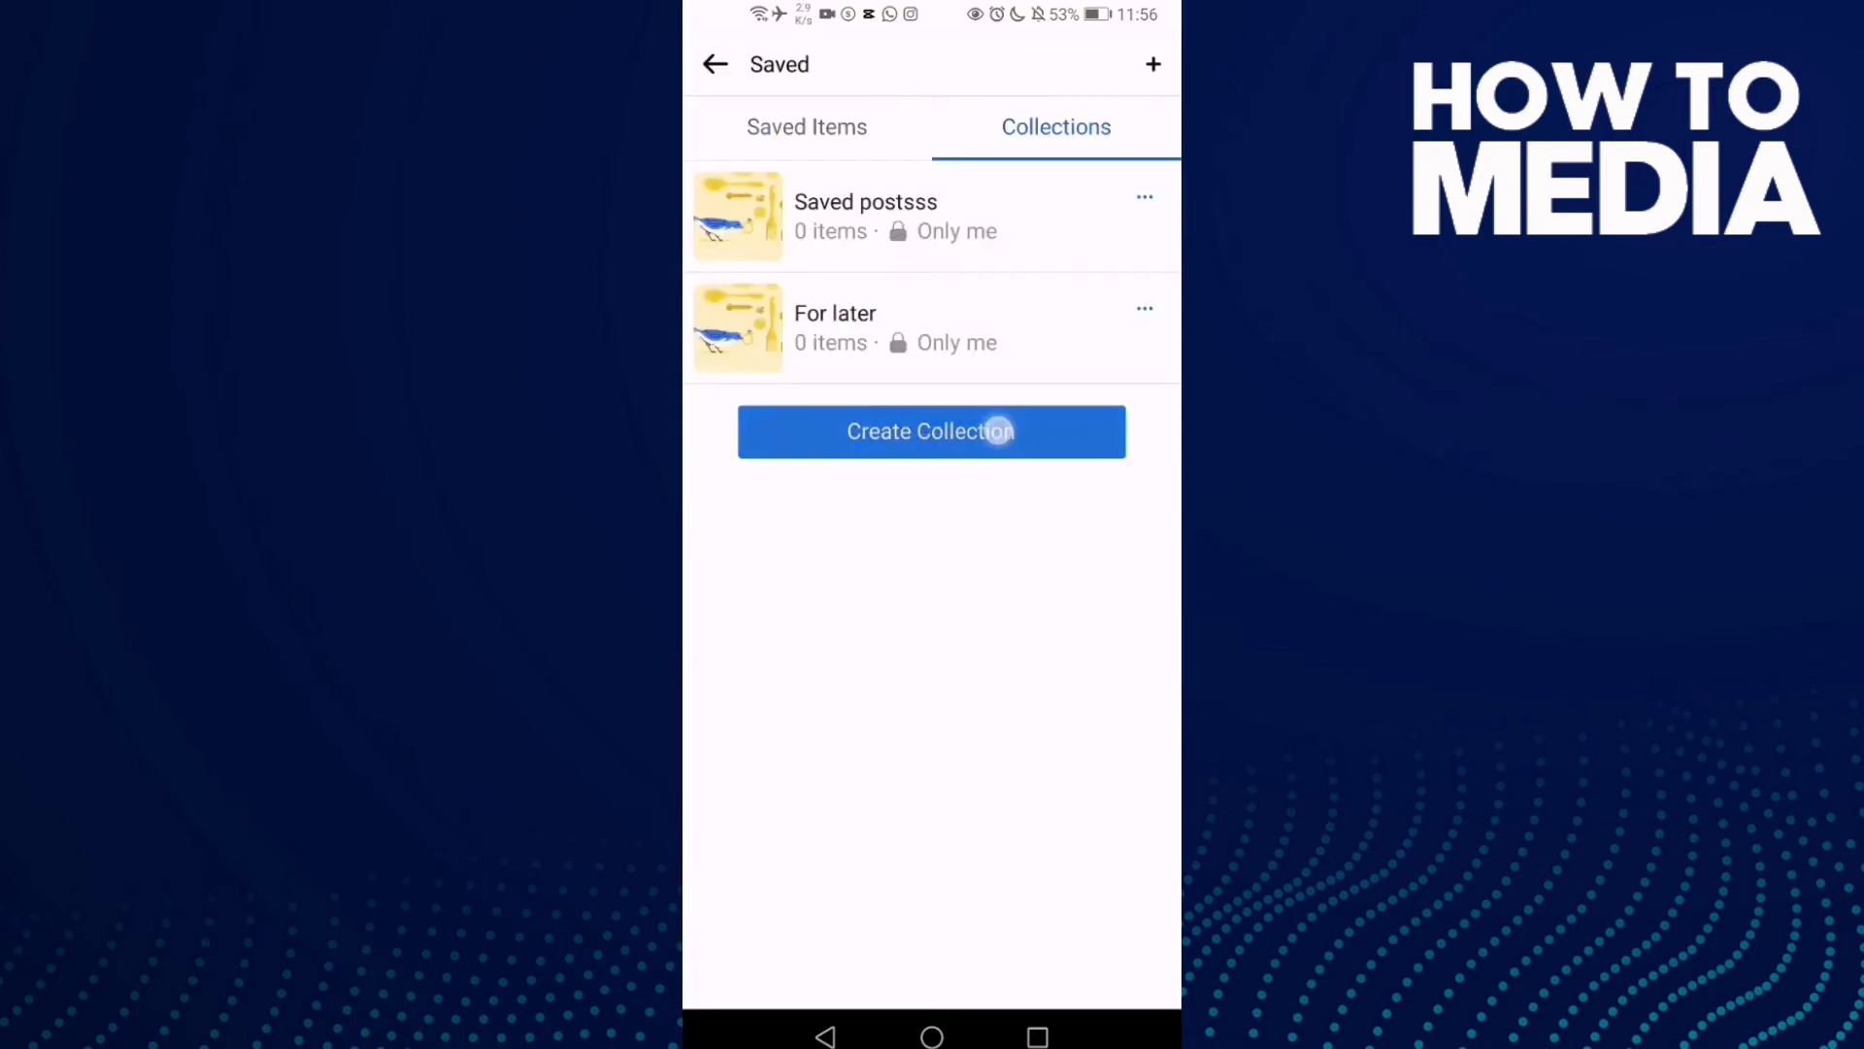
Create a new collection named 'T', view it empty, then return to the phone's home screen.
left_click(931, 430)
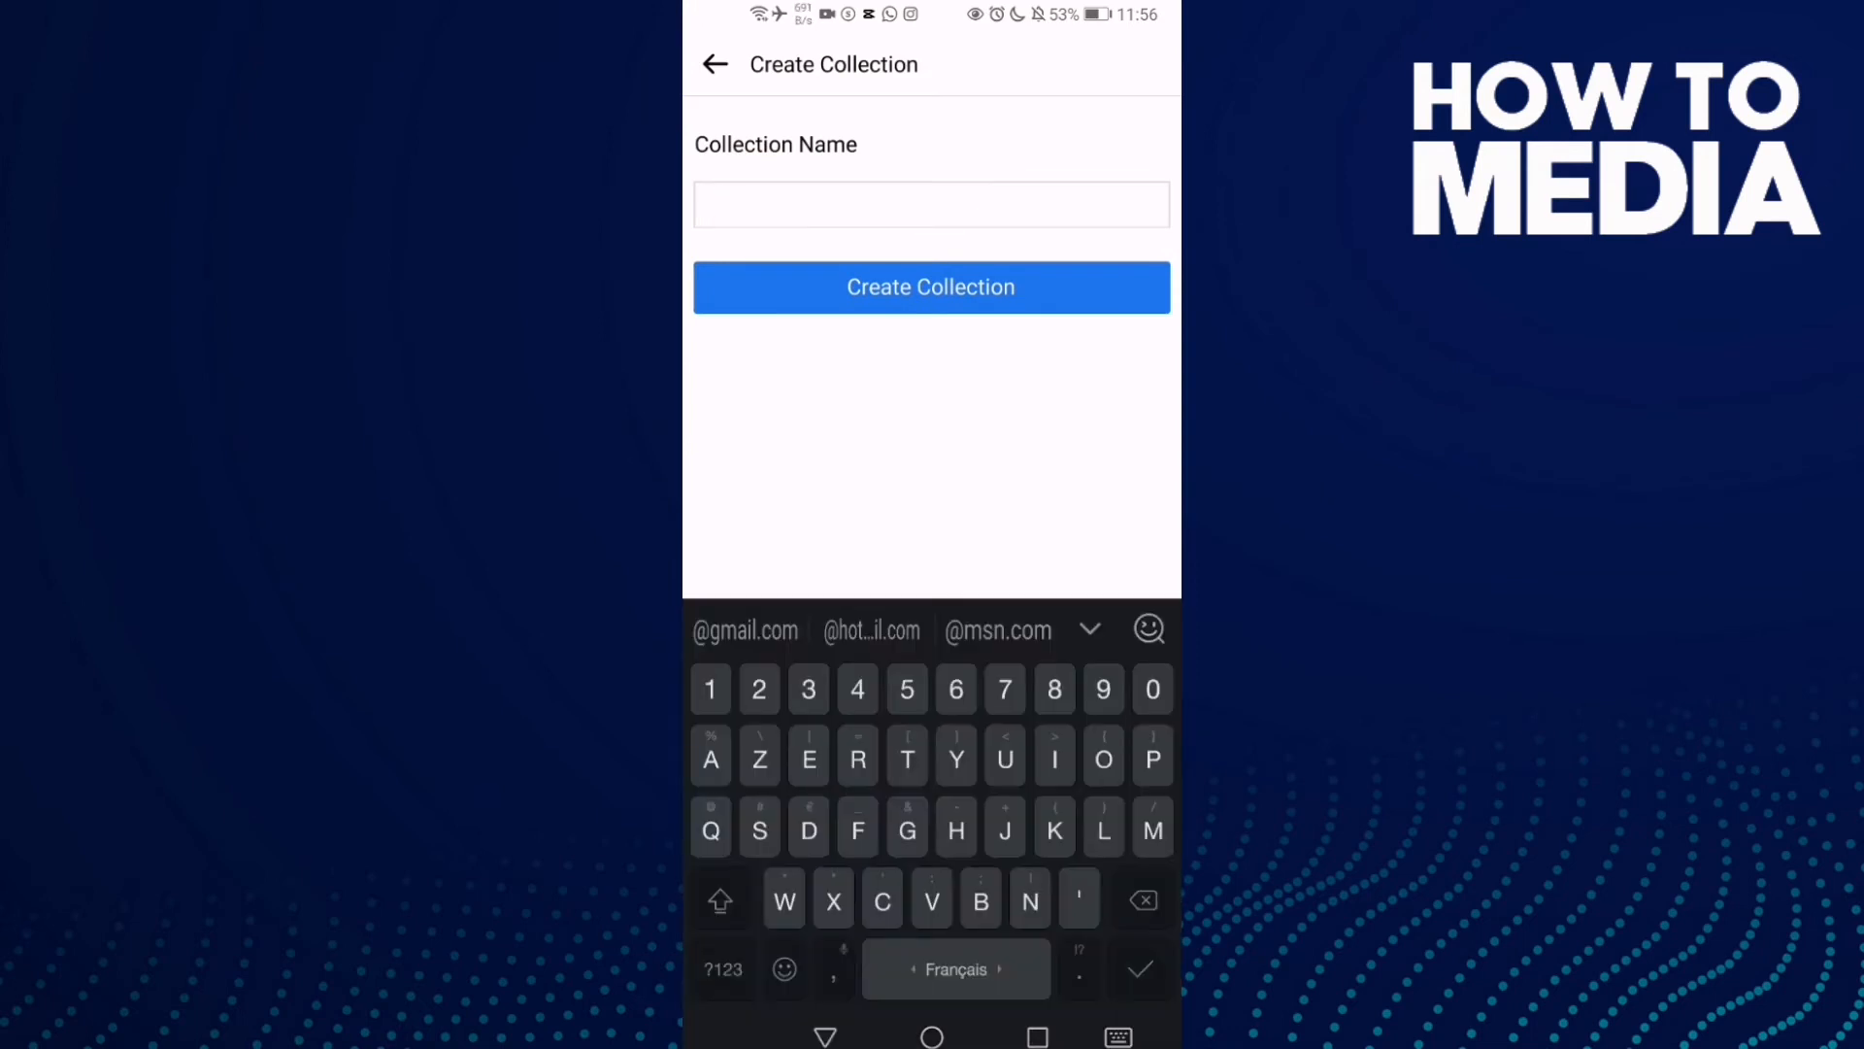
type("T")
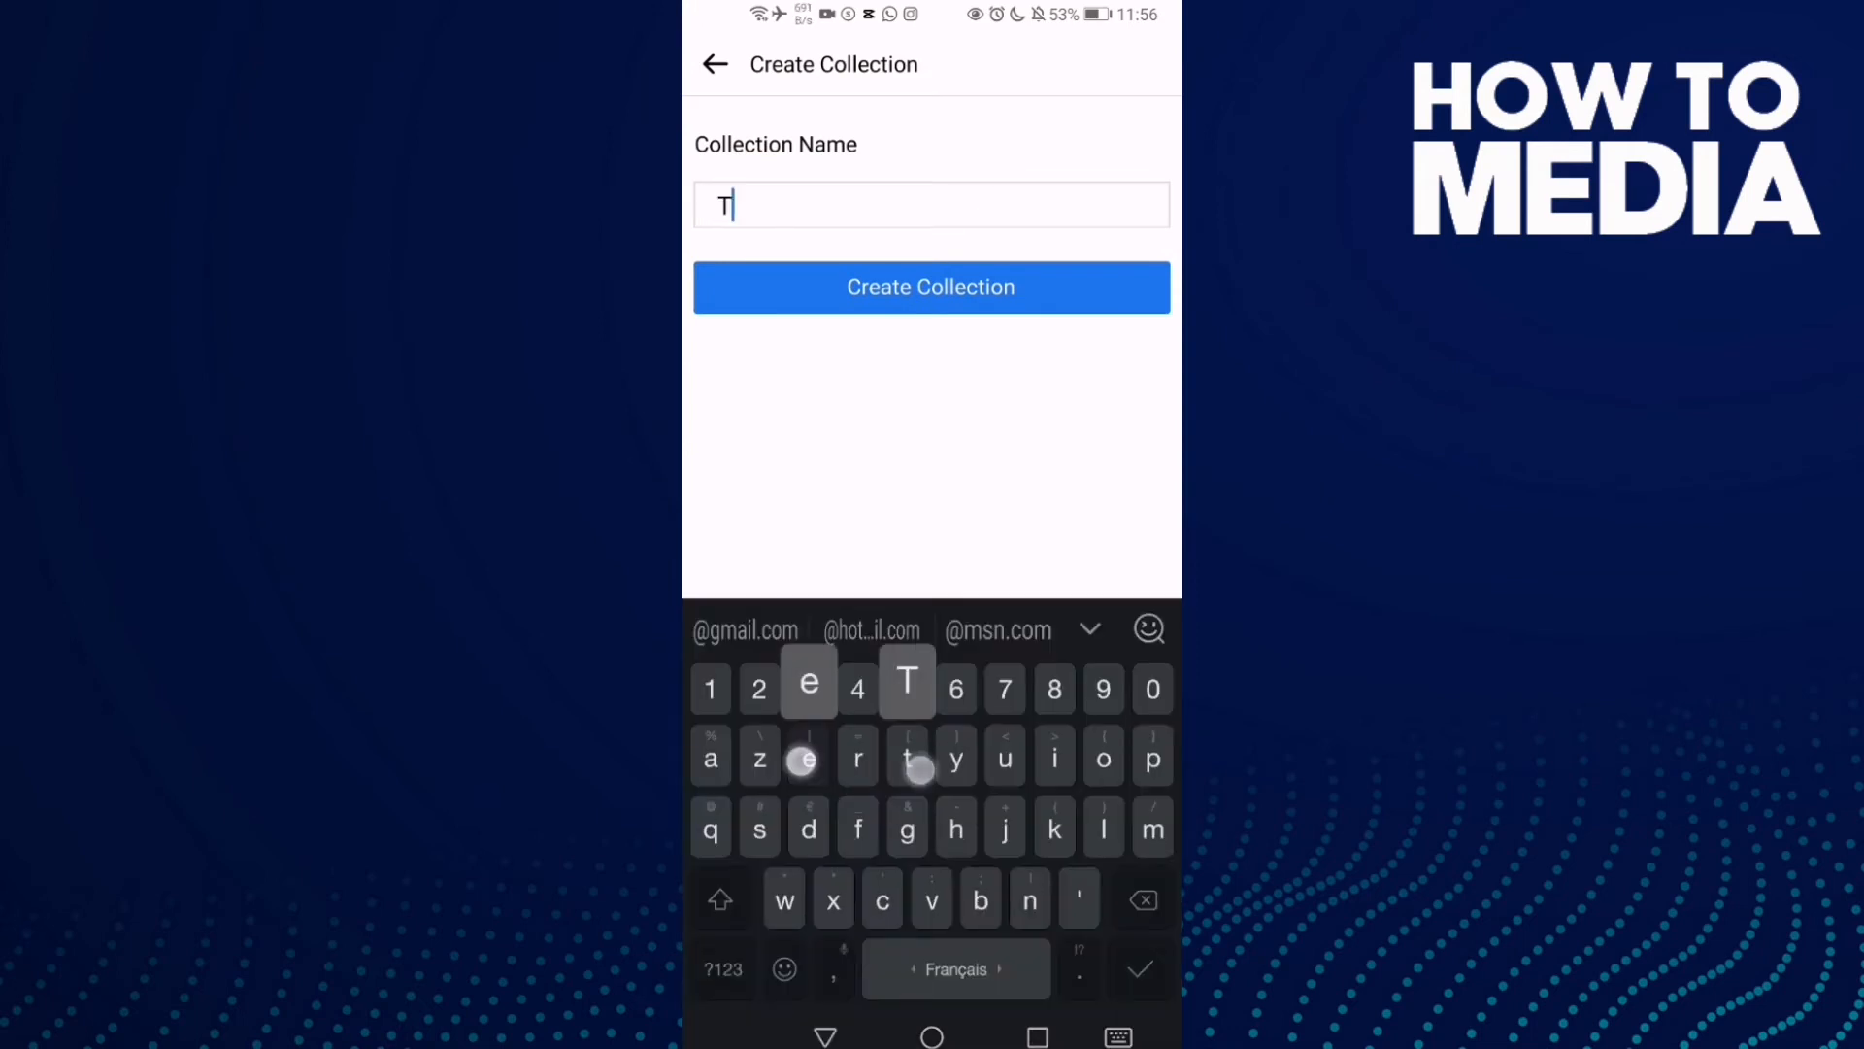
left_click(930, 287)
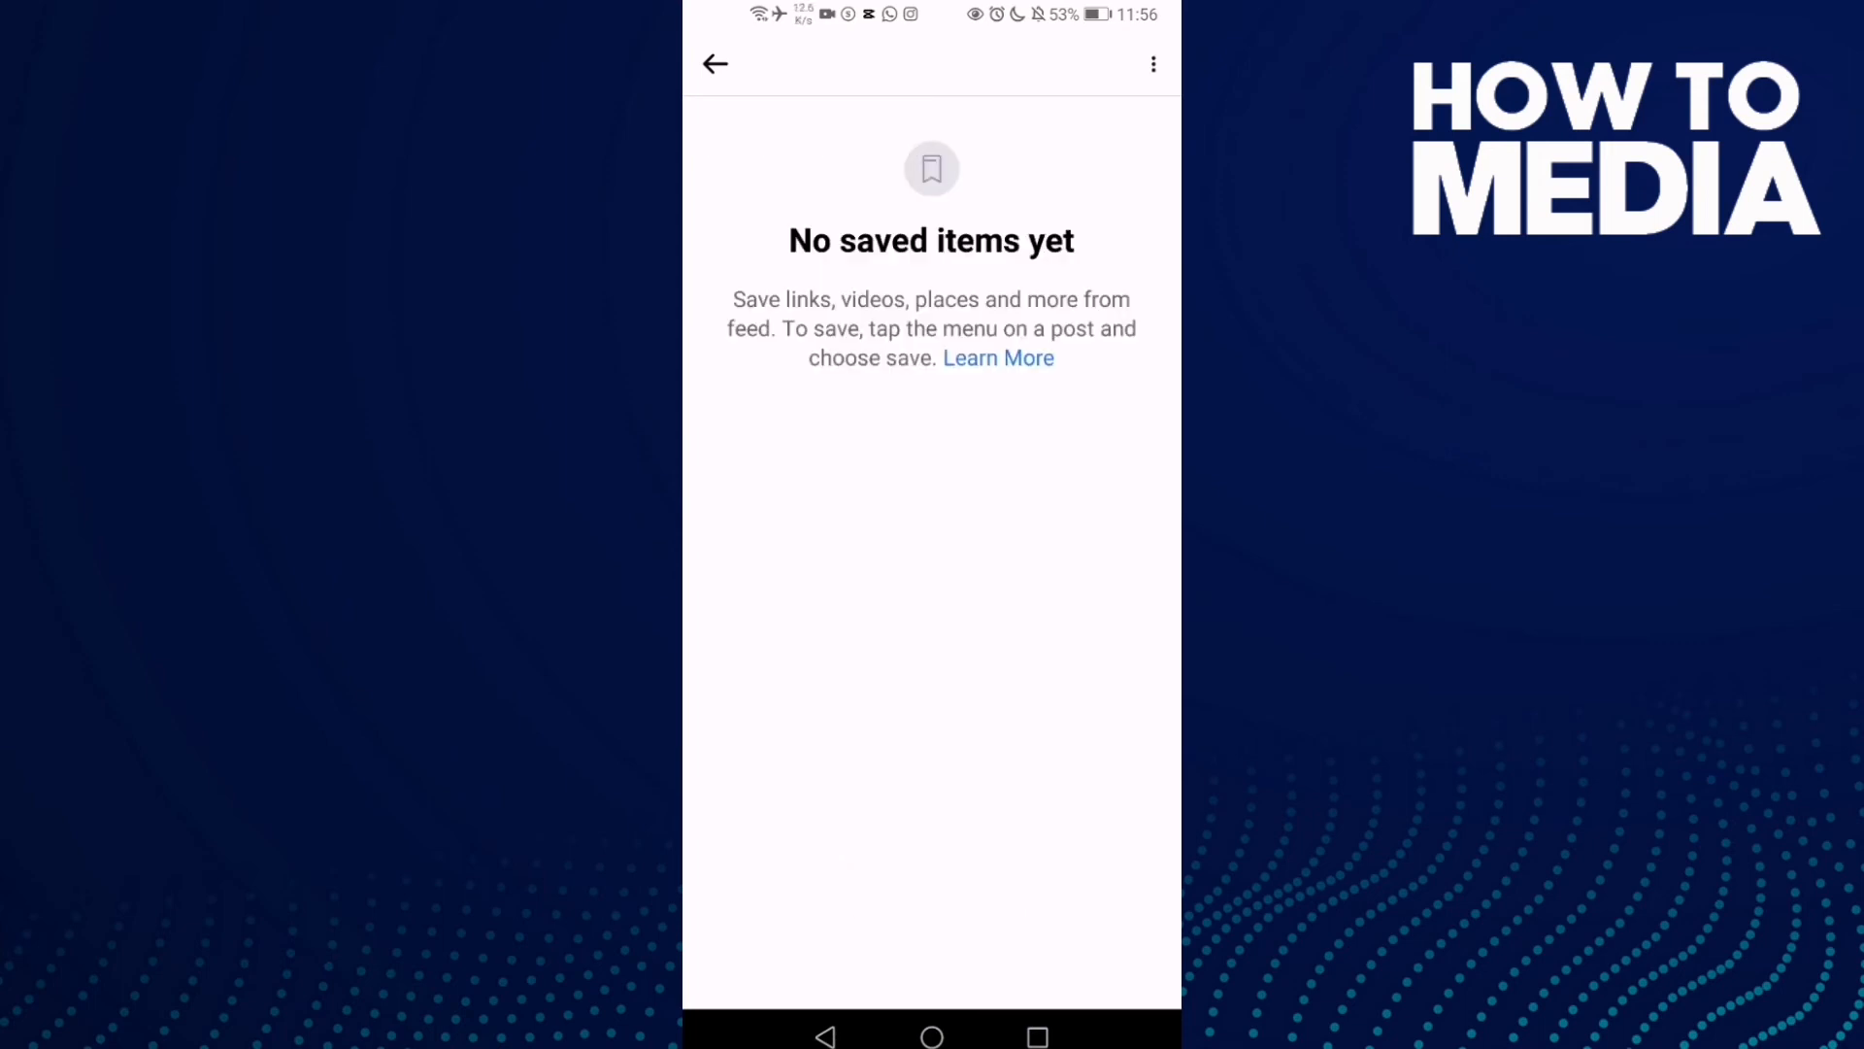
left_click(931, 1036)
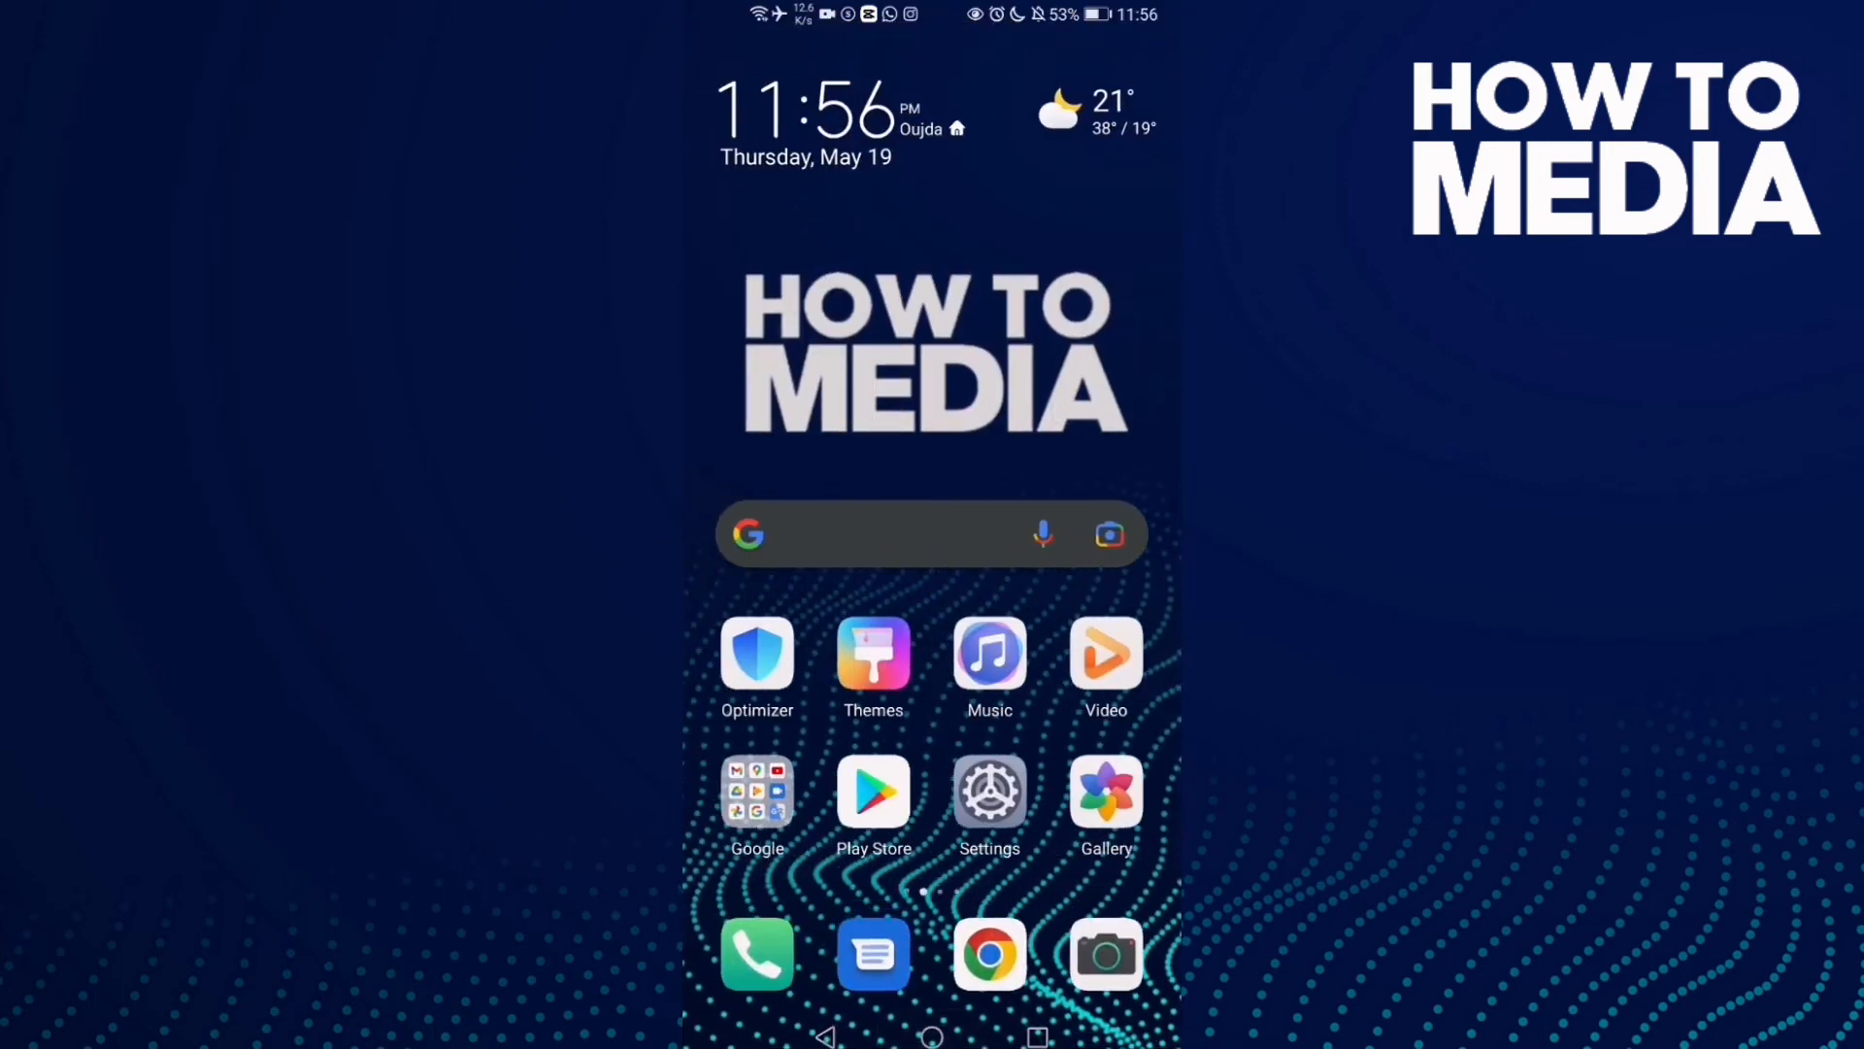